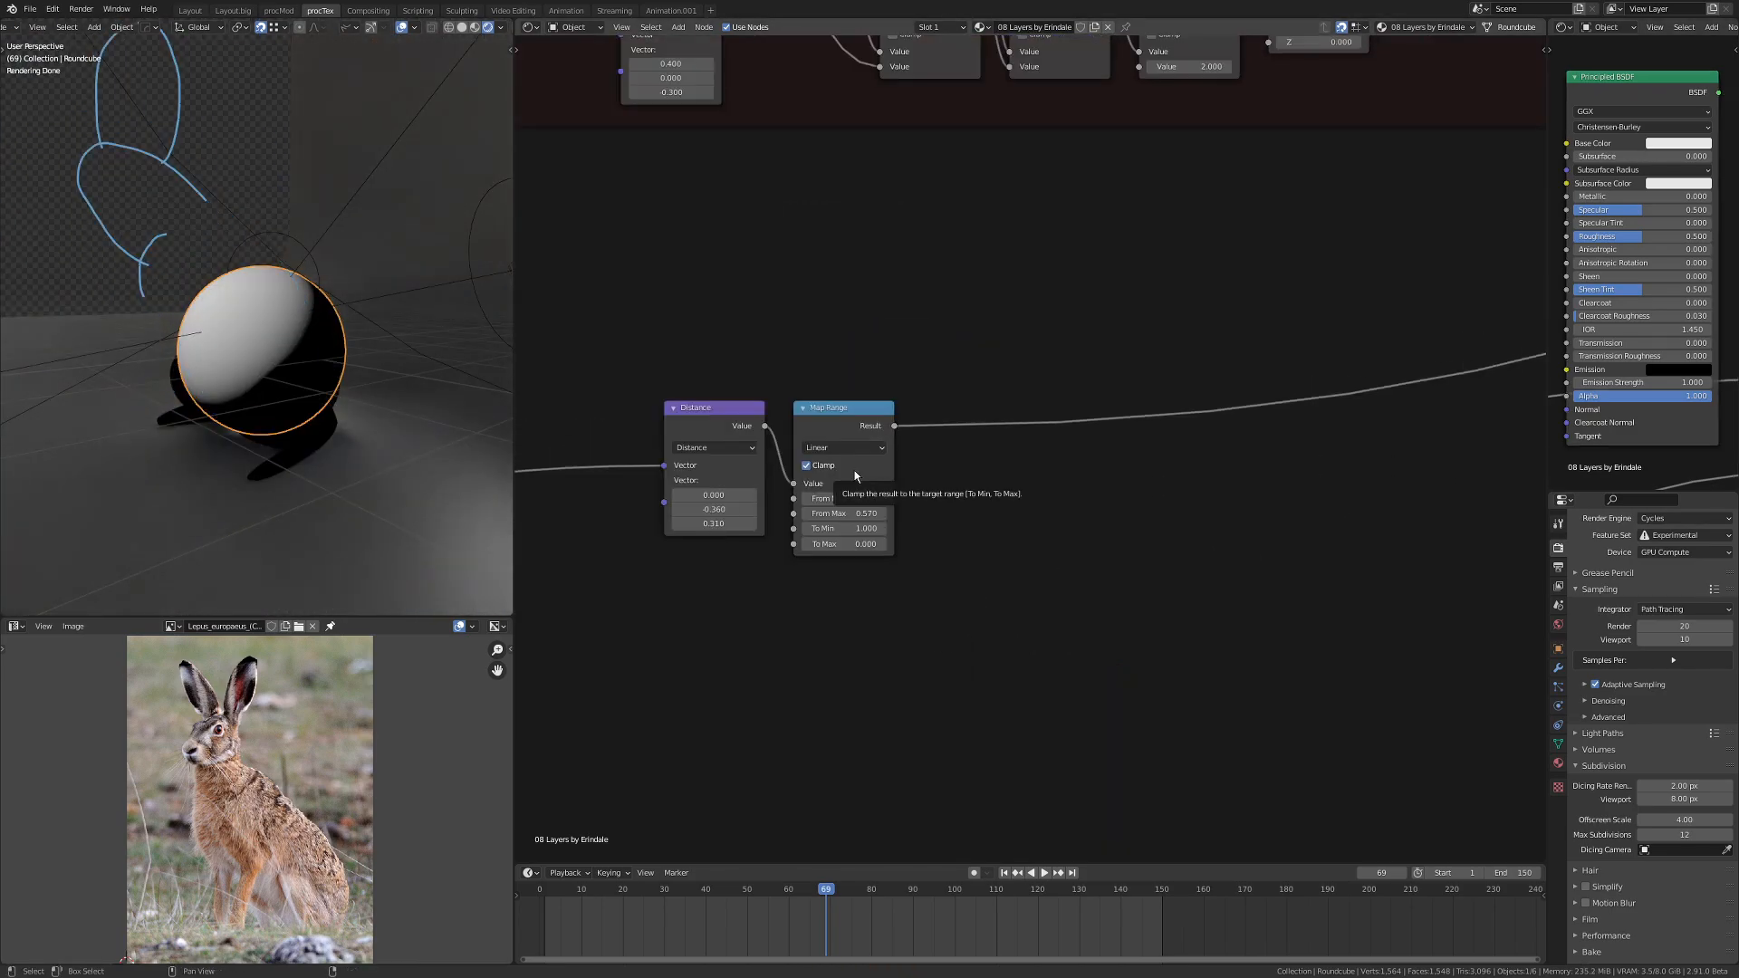
Step: Label the frame 'UPPER BODY' and add a vector node fed by the texture coordinates
type("UPPER BODY")
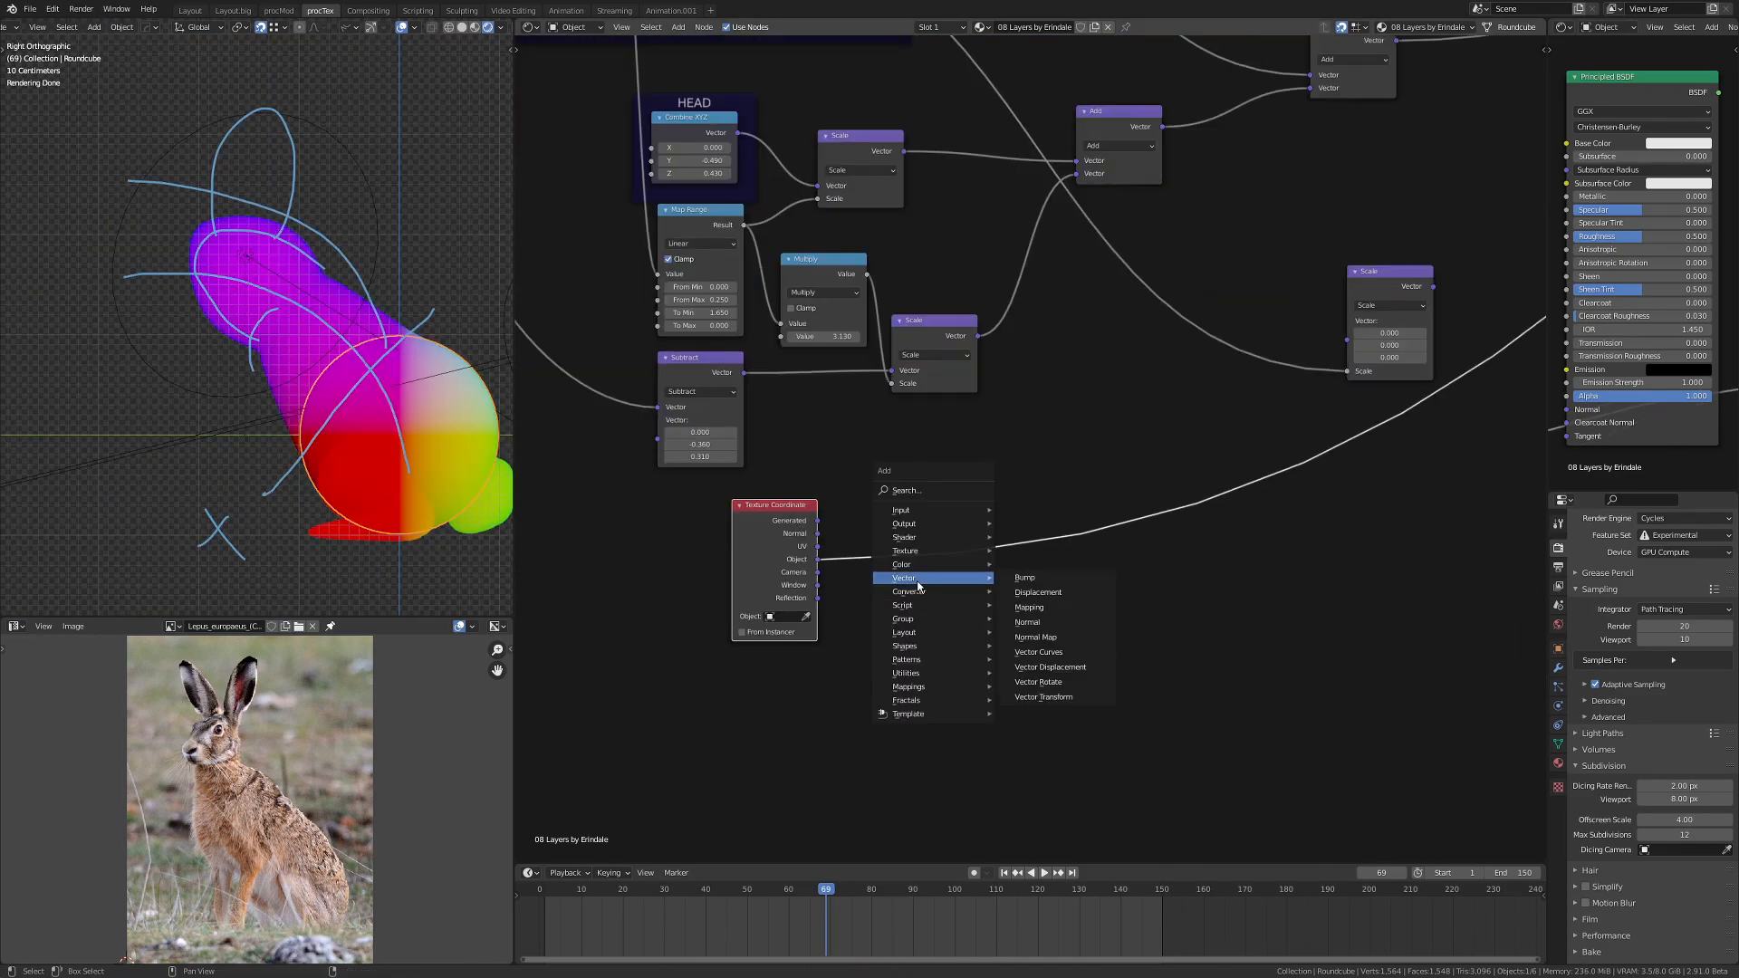
left_click(1038, 681)
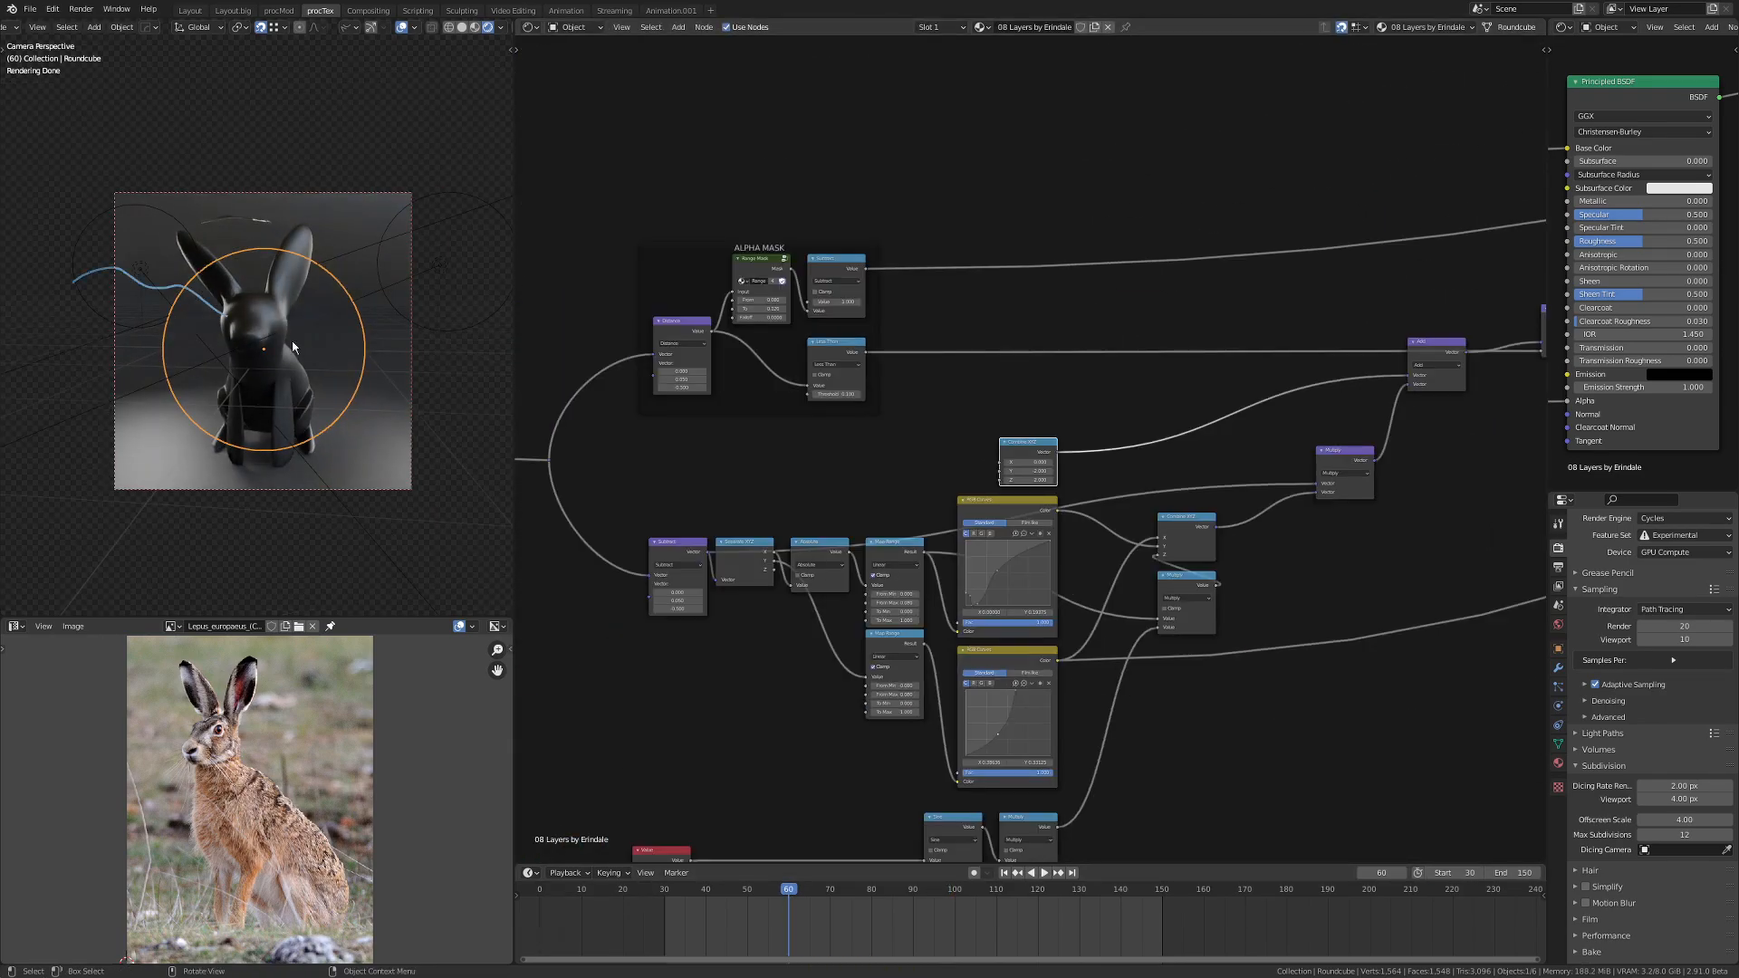
Step: Place an alpha-mask node so the hare renders as a dark shaded figure
left_click(1040, 873)
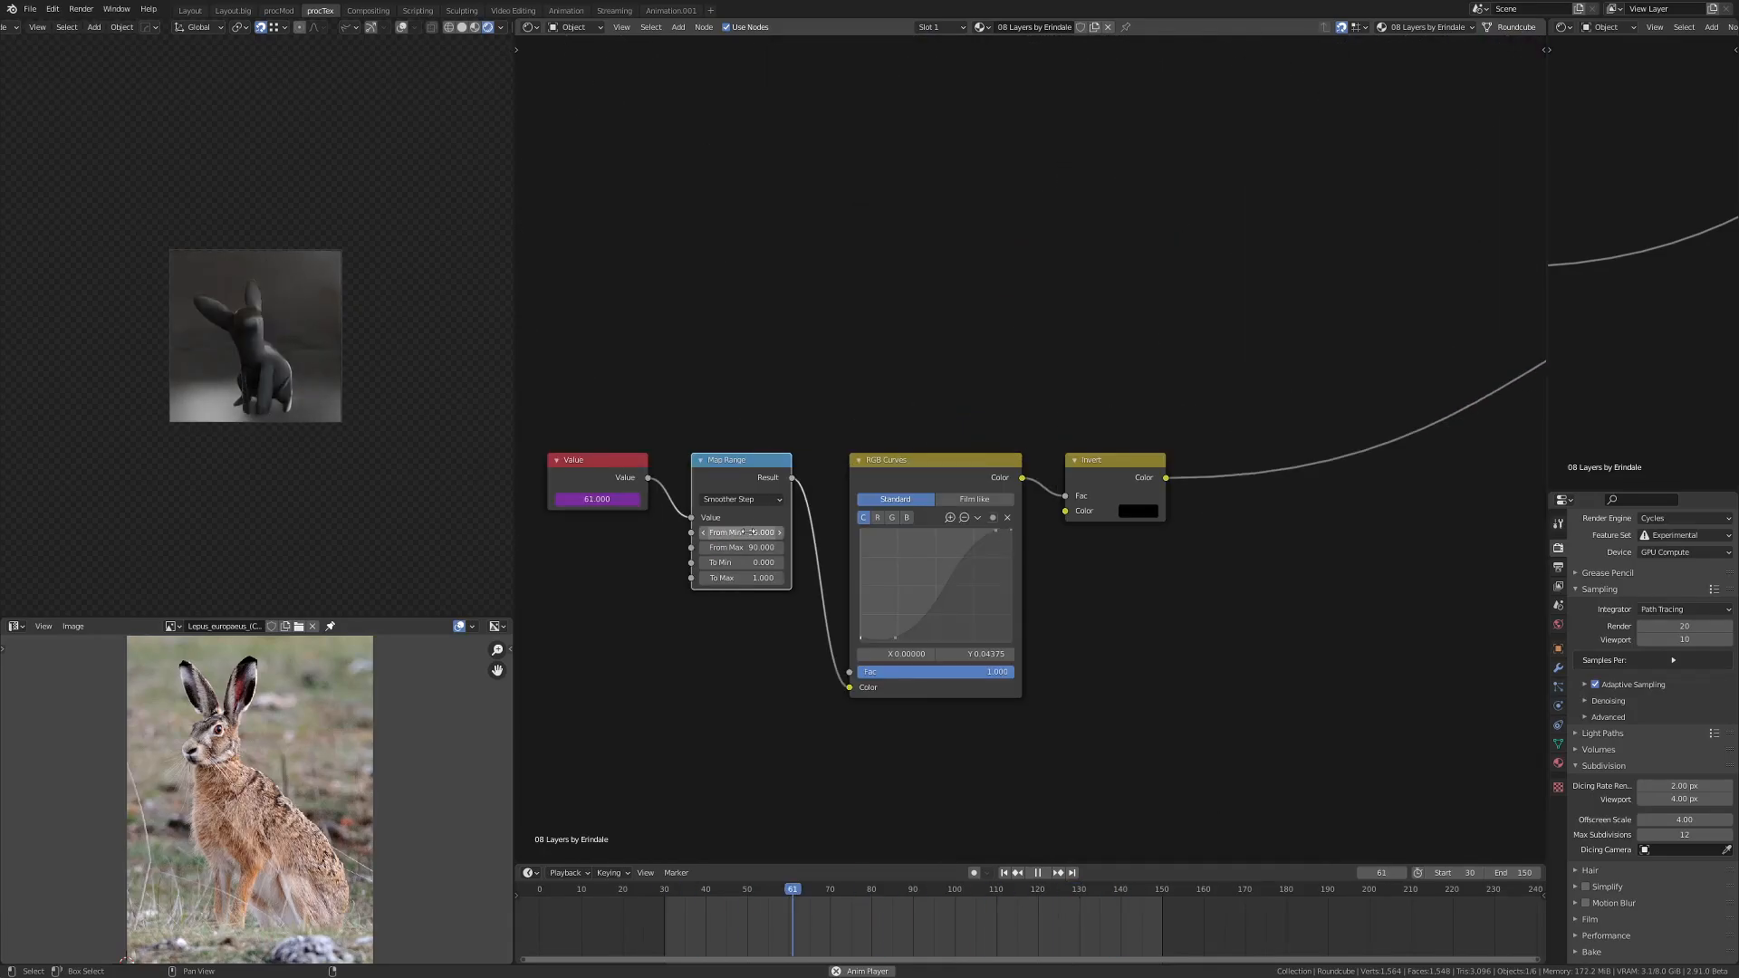
Step: Confirm the Map Range From Min value of 90 for the animated smoother-step drive
key("Q")
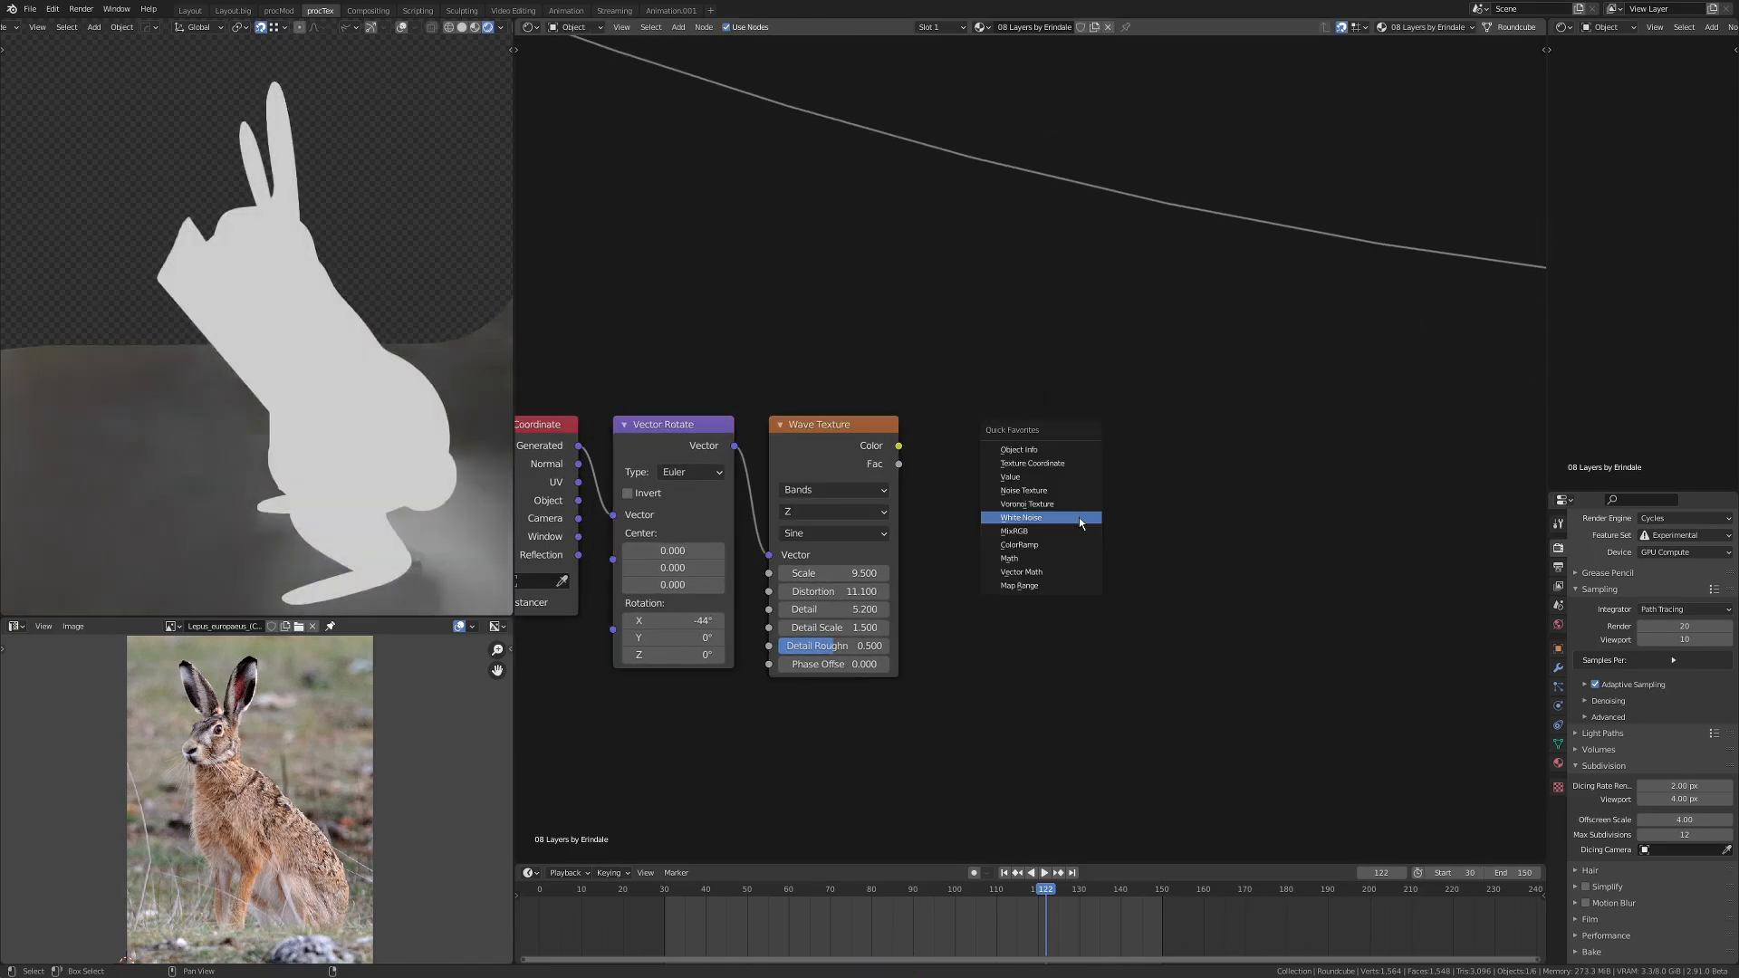
Step: Add a White Noise texture node beside the rotated Wave Texture via Quick Favorites
left_click(1018, 586)
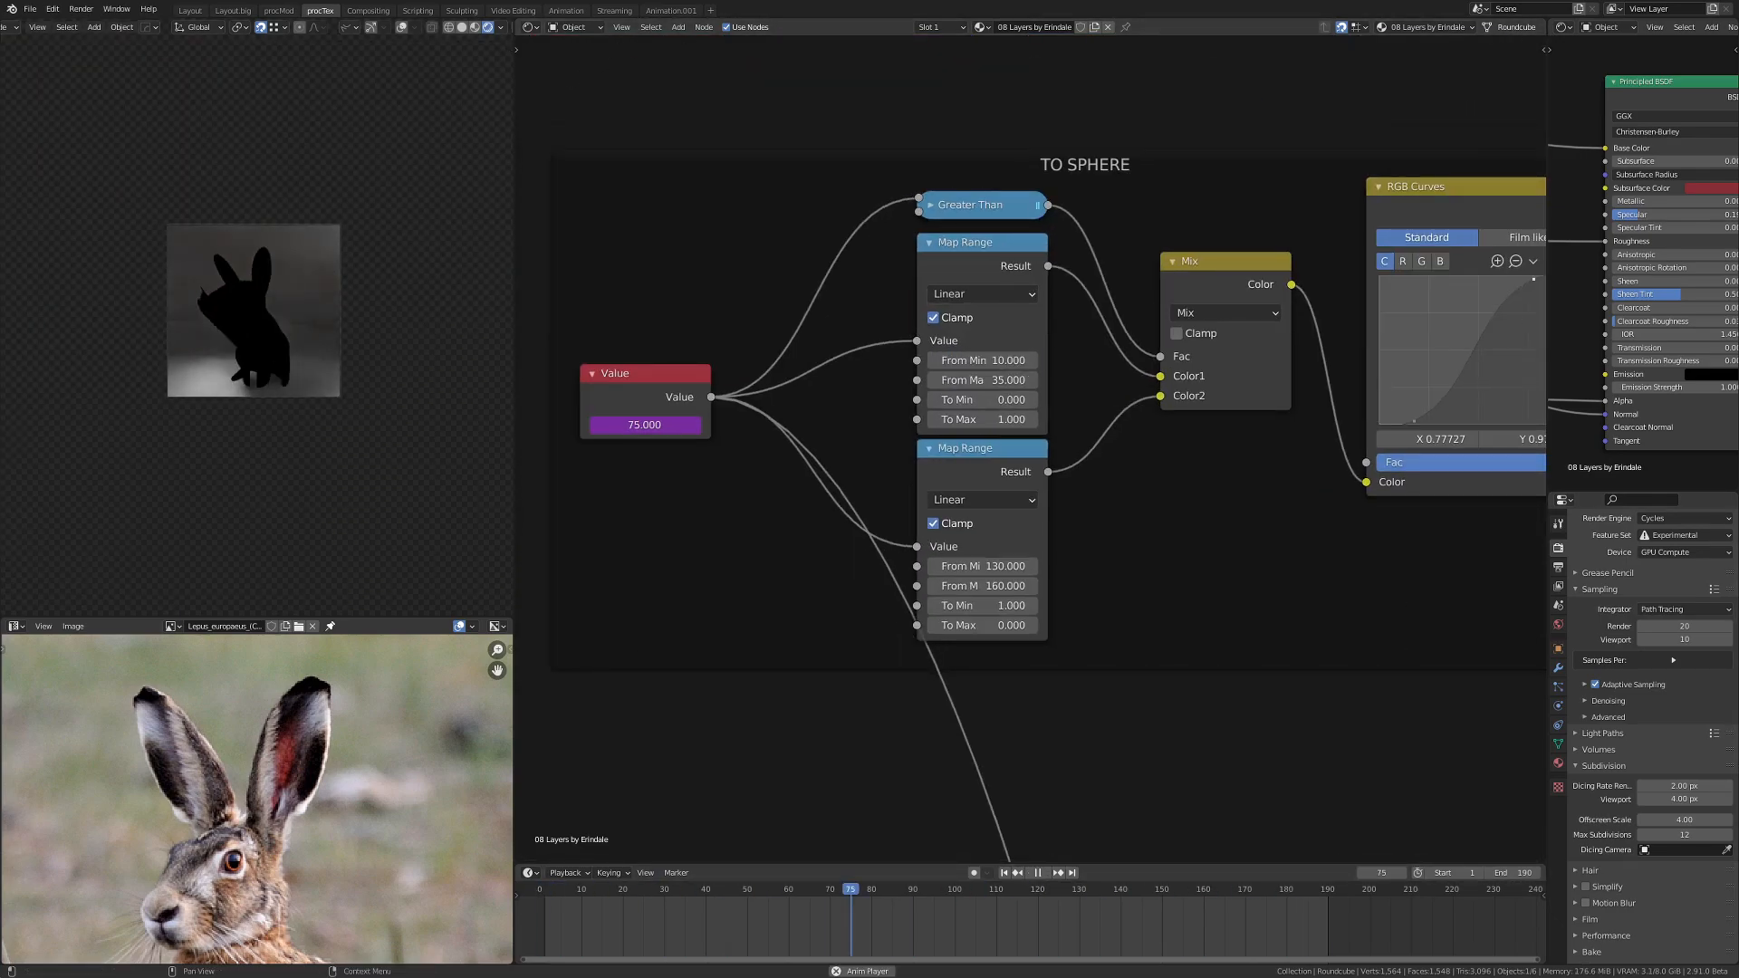
Step: Adjust the TO SPHERE Map Range From Min and choose a new operation for the Z math node
left_click(1166, 888)
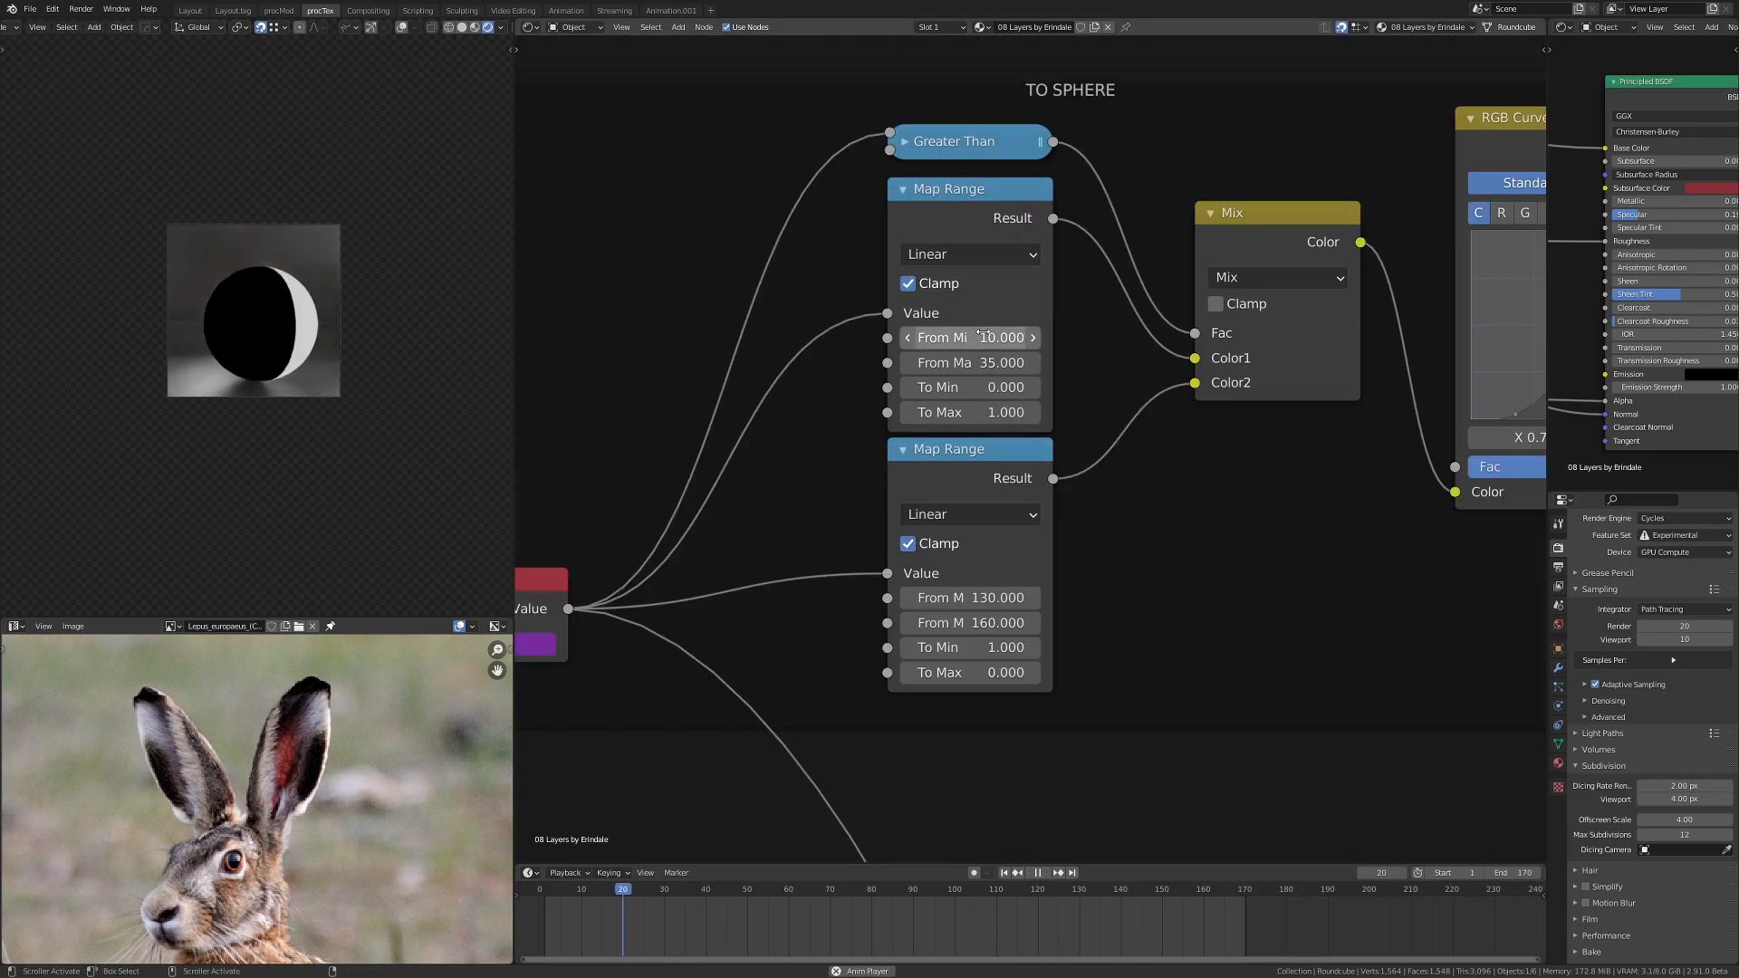
left_click(980, 888)
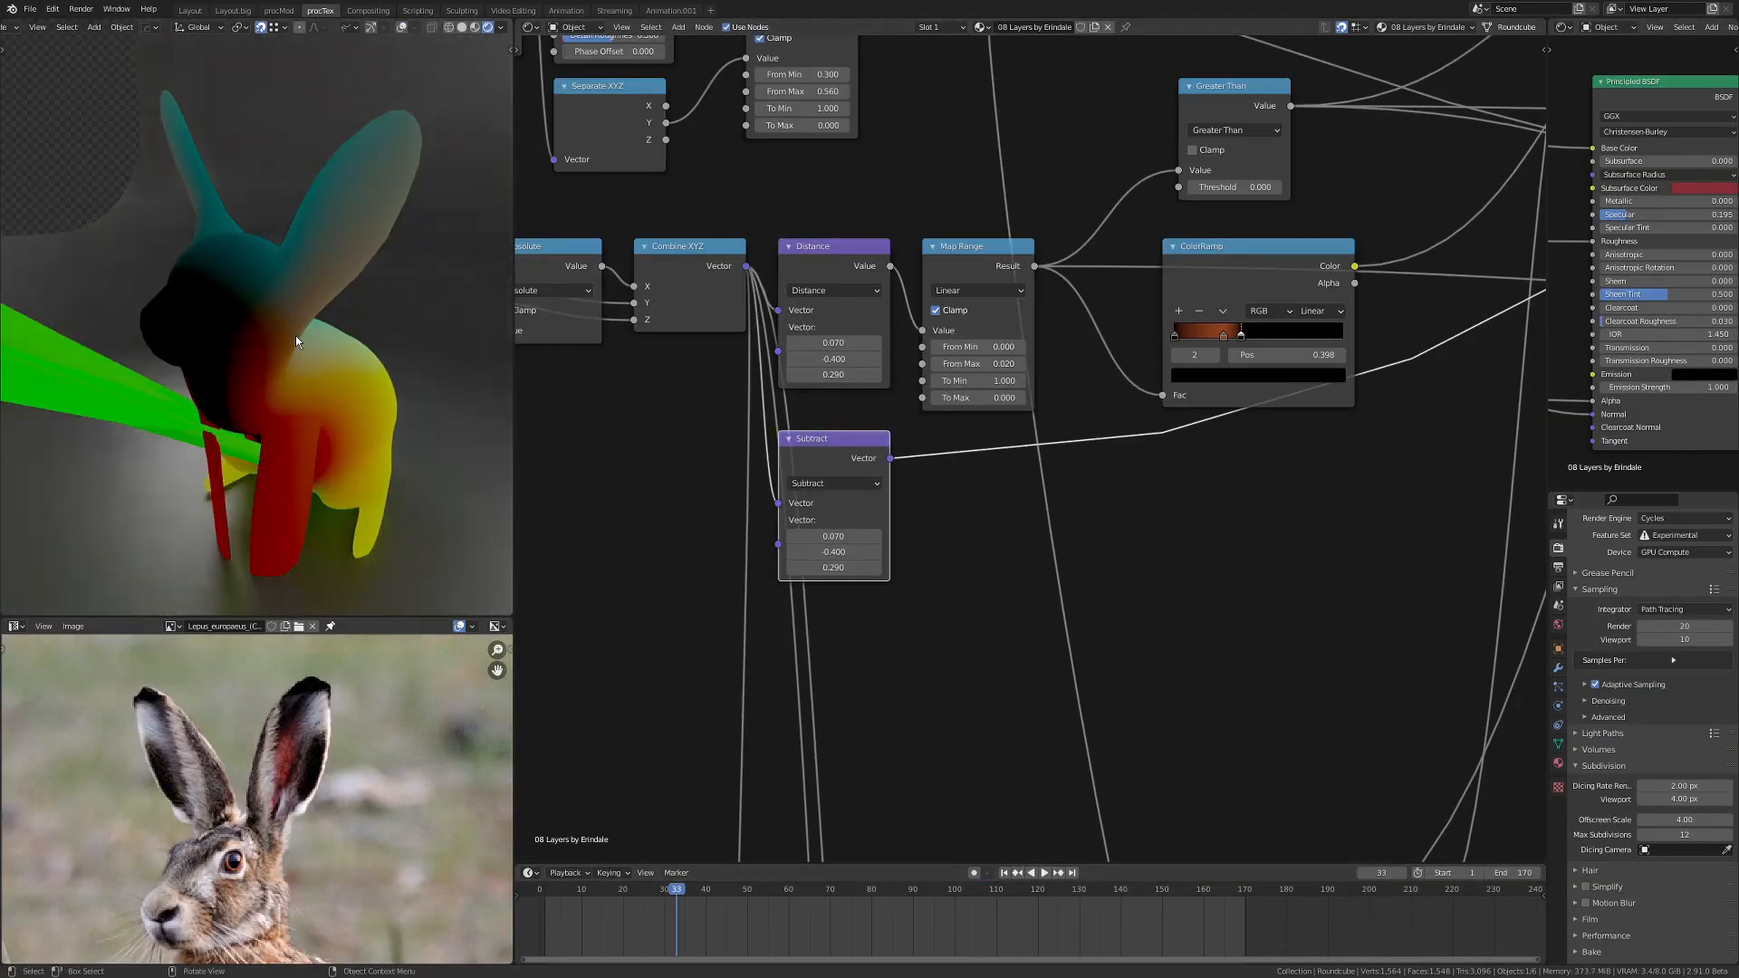
left_click(972, 502)
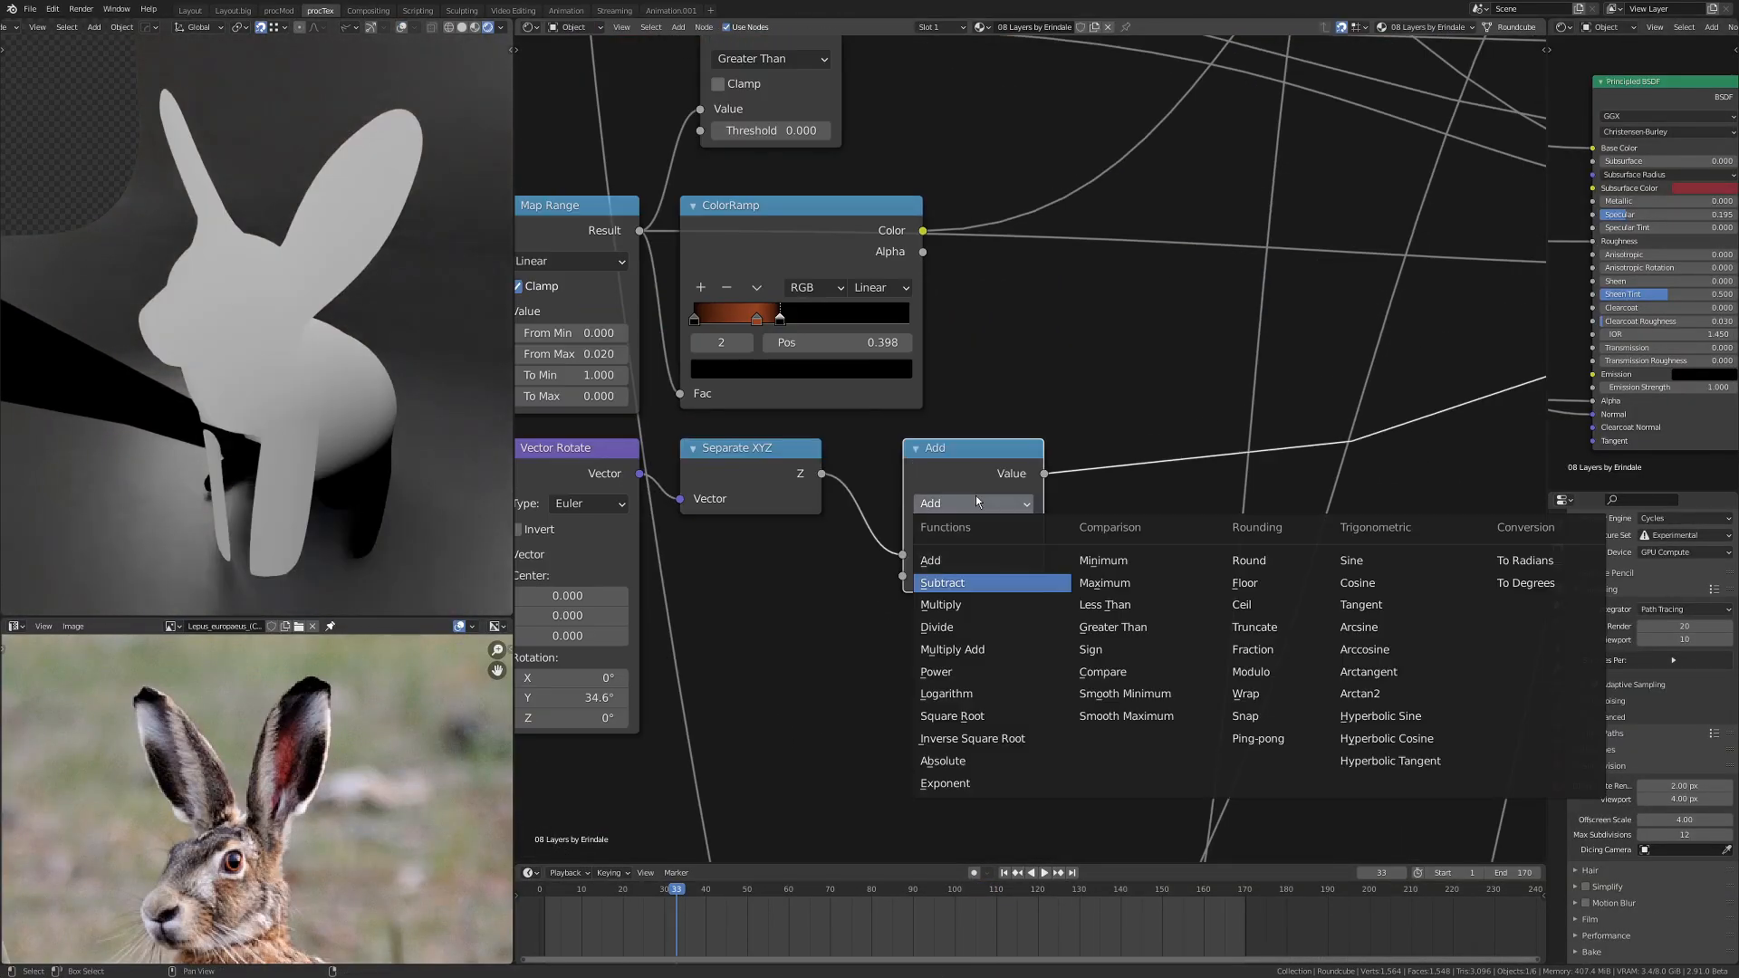